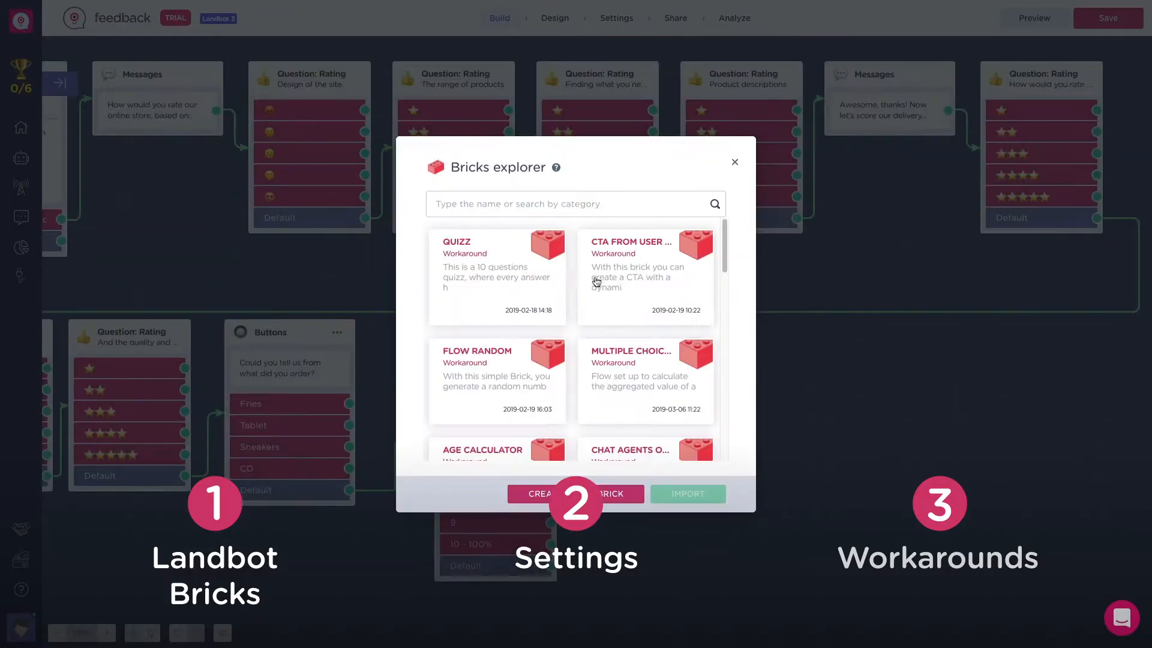
Step: Search bricks for 'lego' and bring the Simple Cart Web brick into view
type("lego")
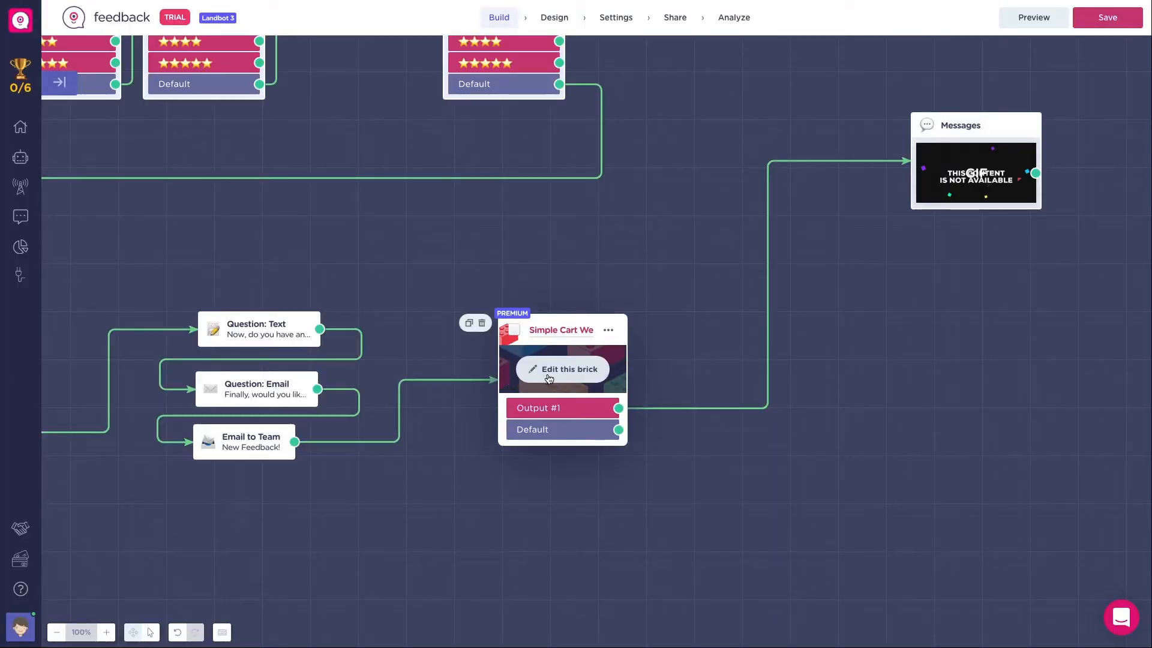
Step: Open the Simple Cart brick's inner flow in the Brick Builder
left_click(563, 369)
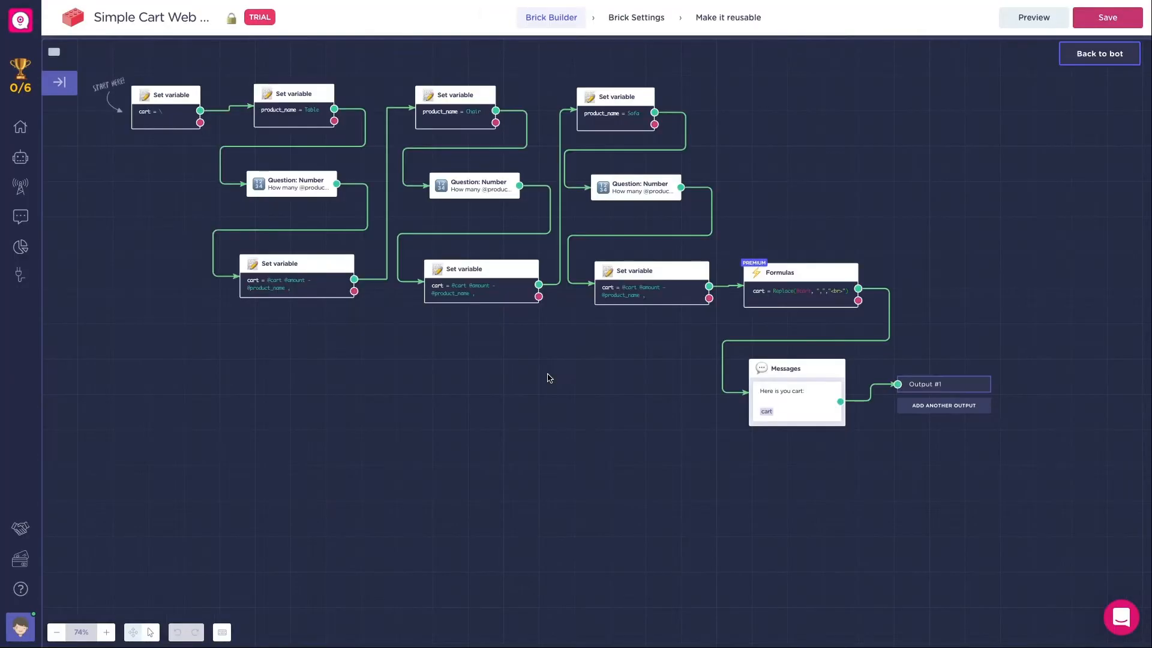
mouse_move(147, 160)
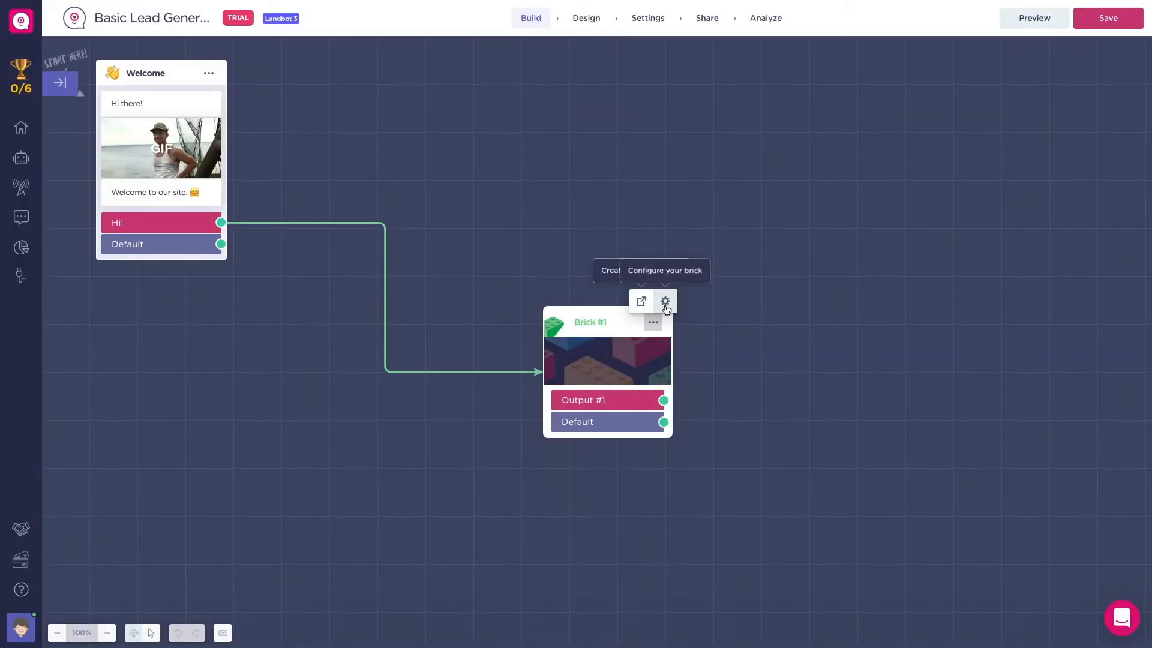
Step: Rename Brick #1 to V5_LeadGeneration_Questions with a 'Version5 Lead' description
left_click(664, 301)
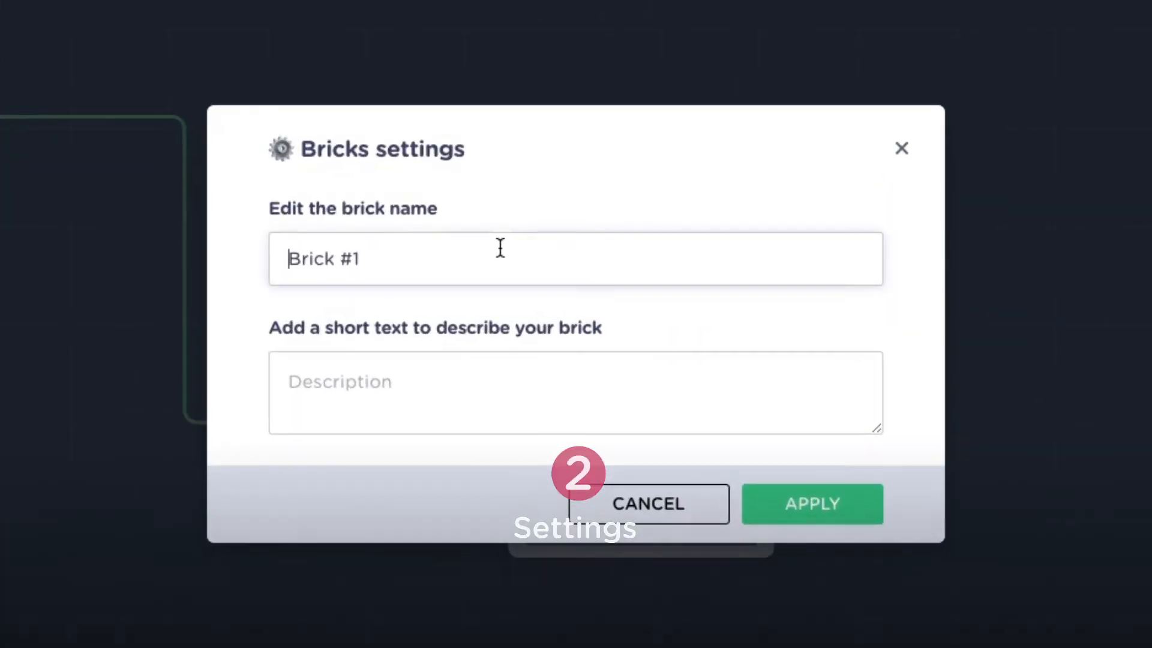
double_click(323, 258)
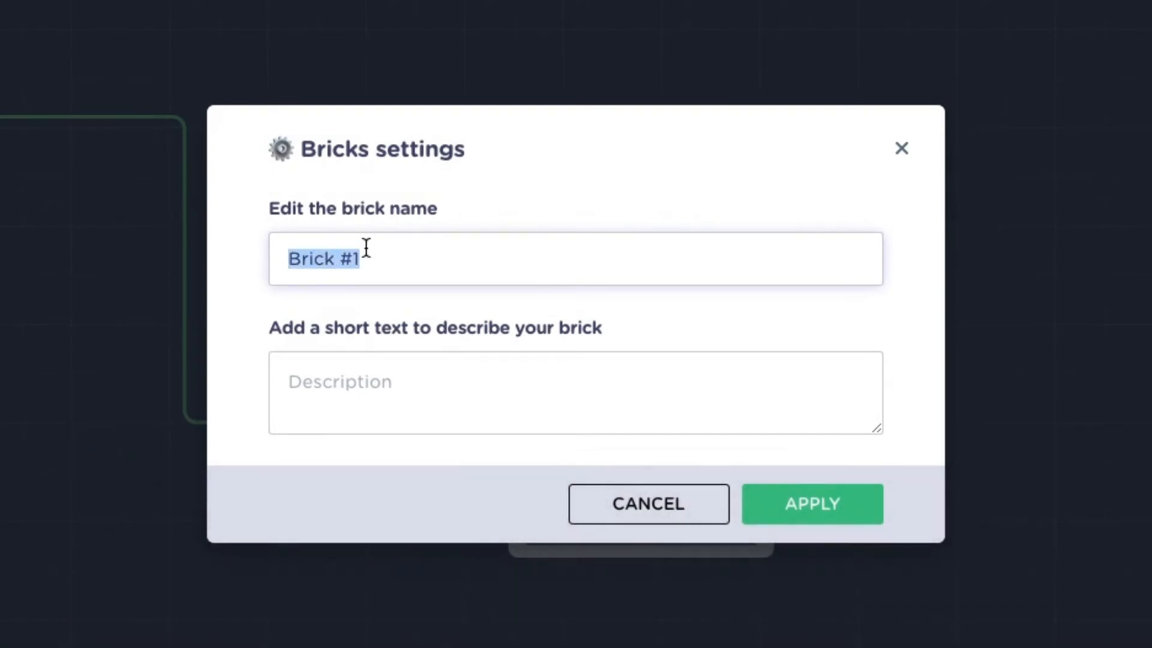
type("V5_LeadGeneration_Questions")
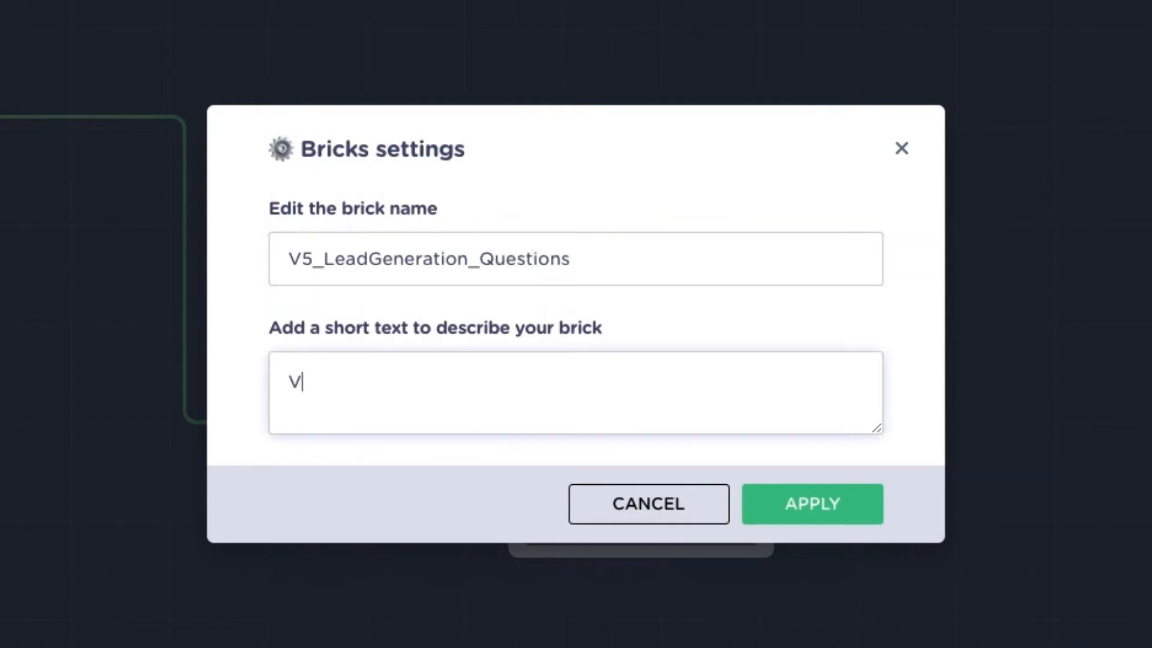
type("ersion5 Lead")
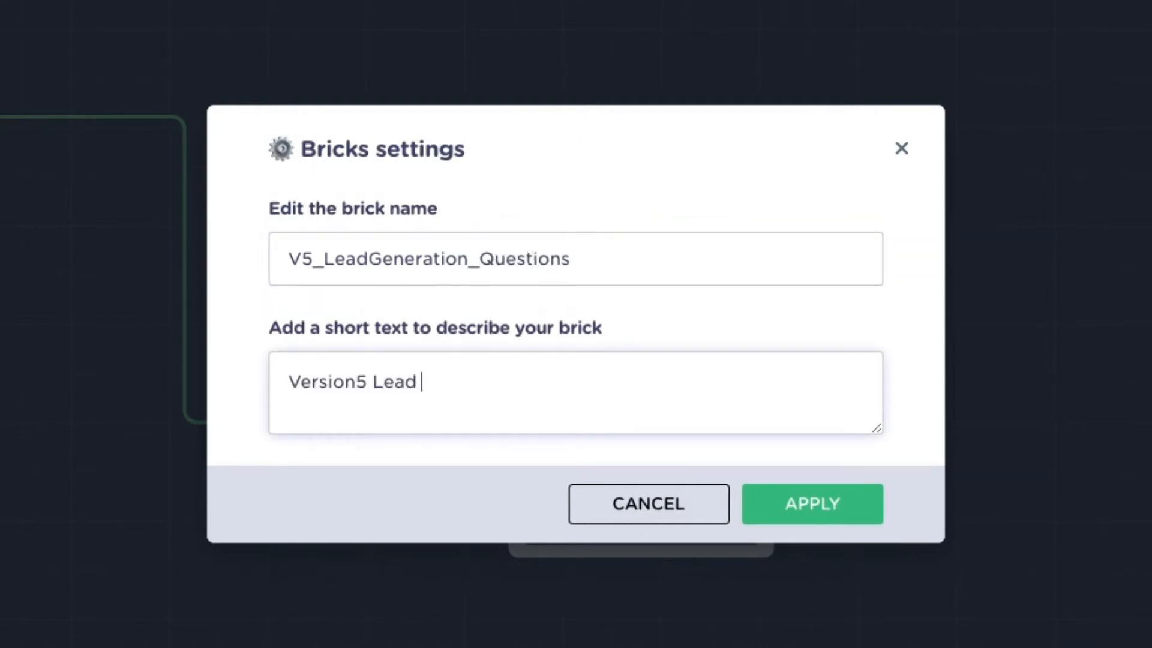
left_click(811, 504)
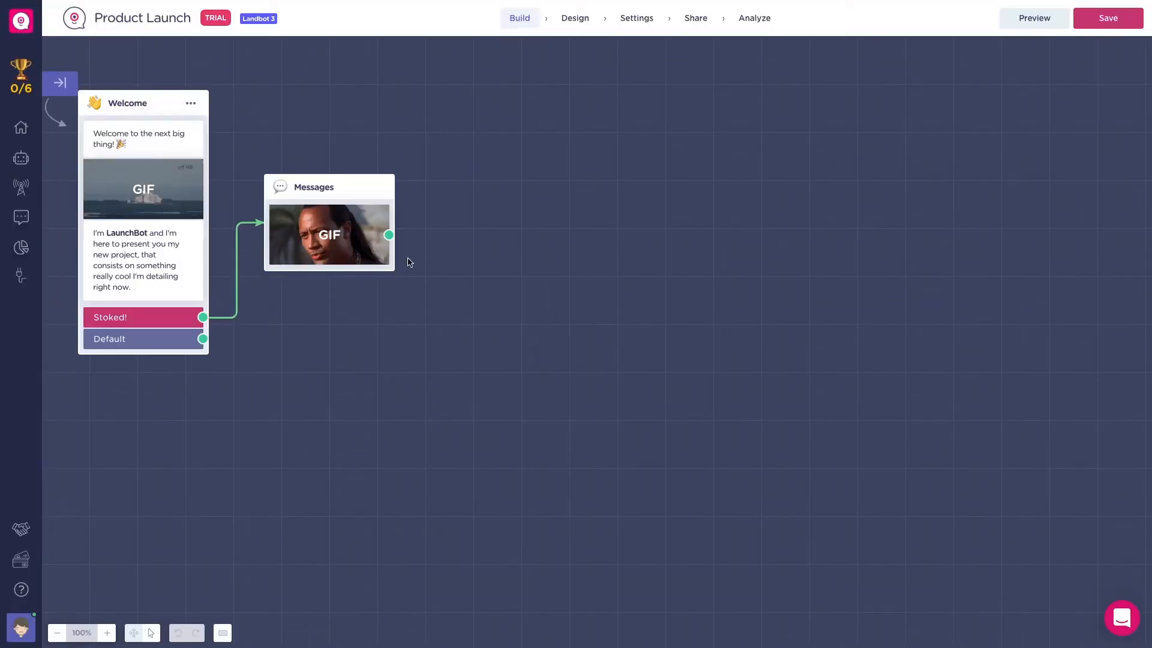
Step: Search the Bricks explorer for 'v5' and import the V5 lead generation template
type("b")
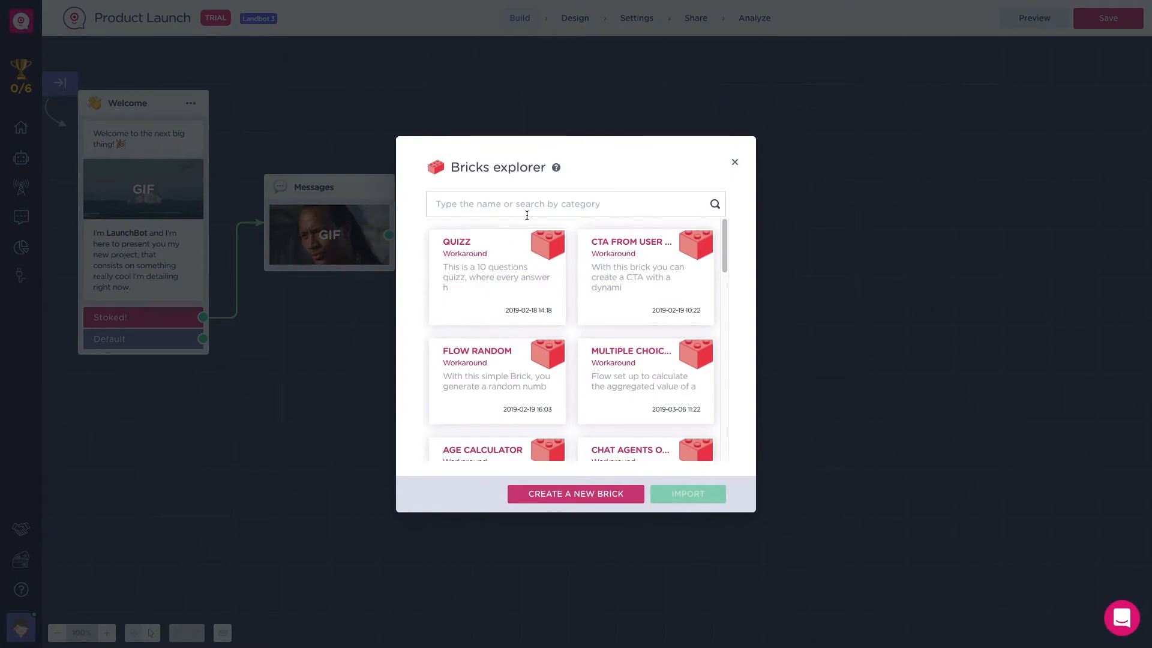
type("v5")
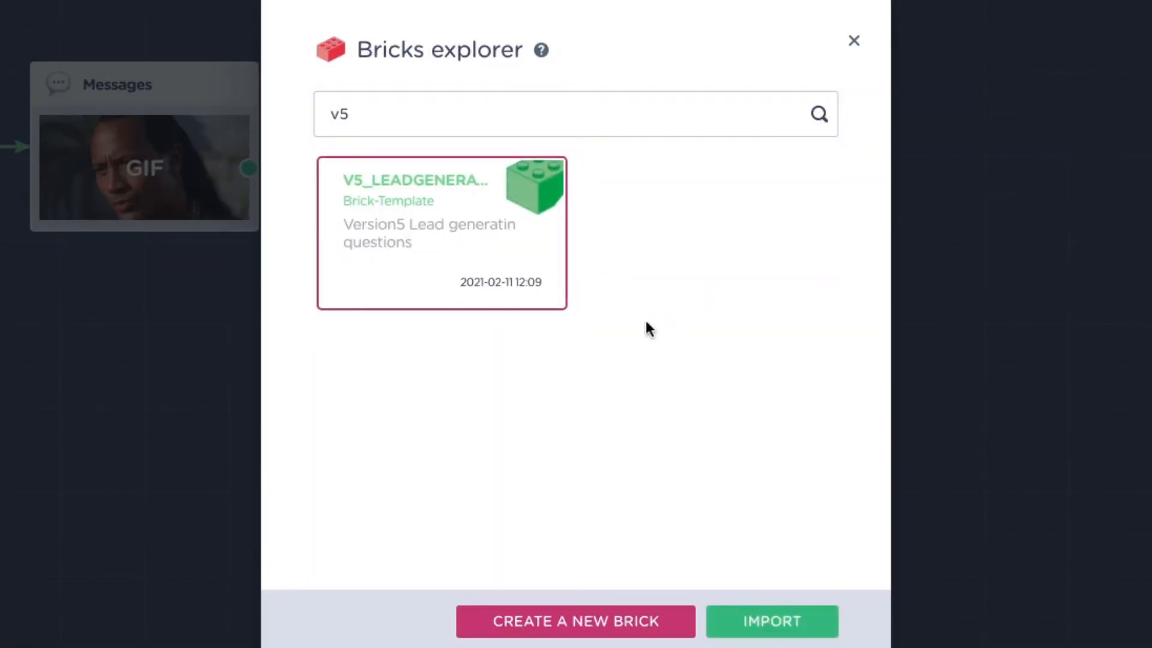
left_click(771, 621)
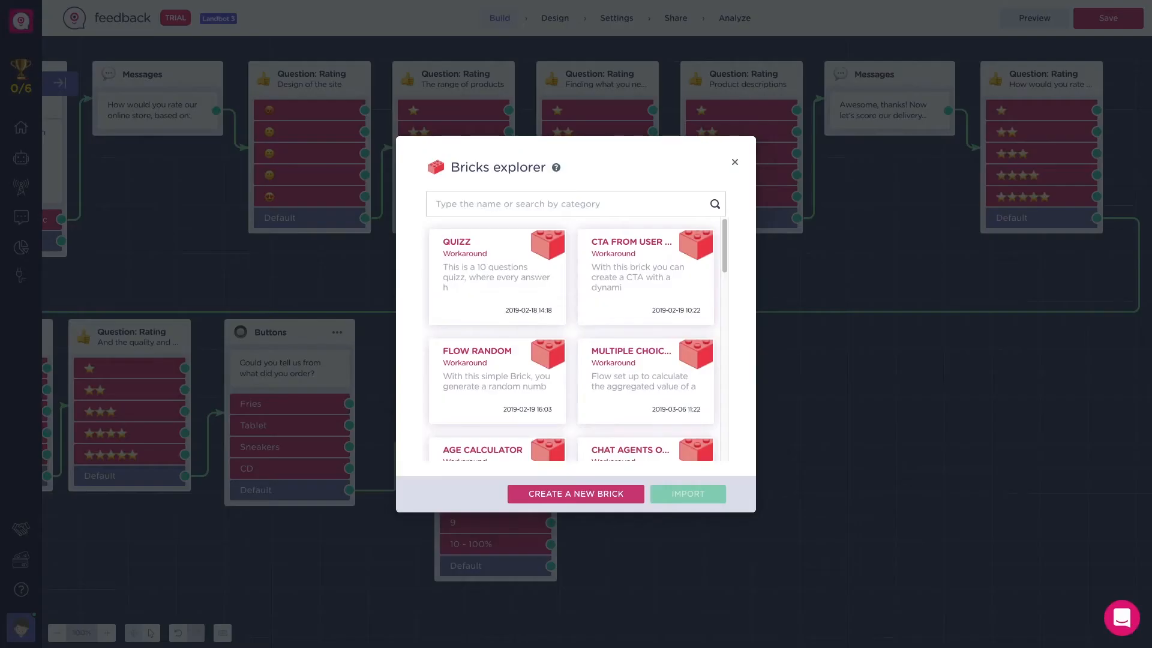
Step: Search brick templates for 'lego' to list the V1–V4 LEGOBRICK versions
type("l")
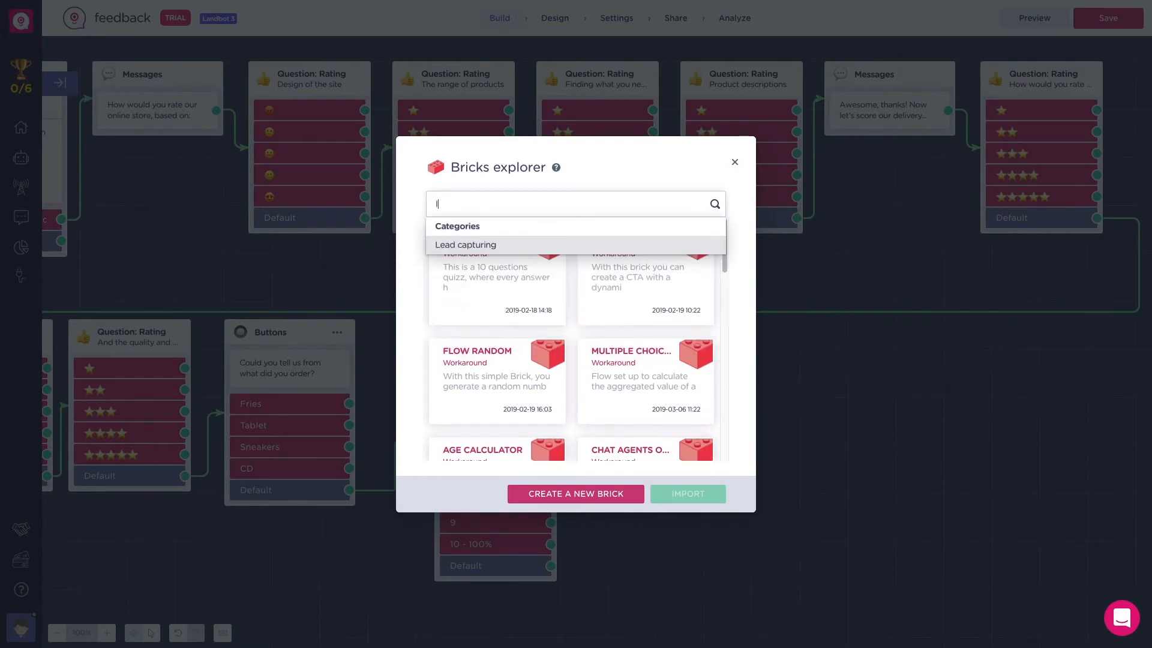
type("lego")
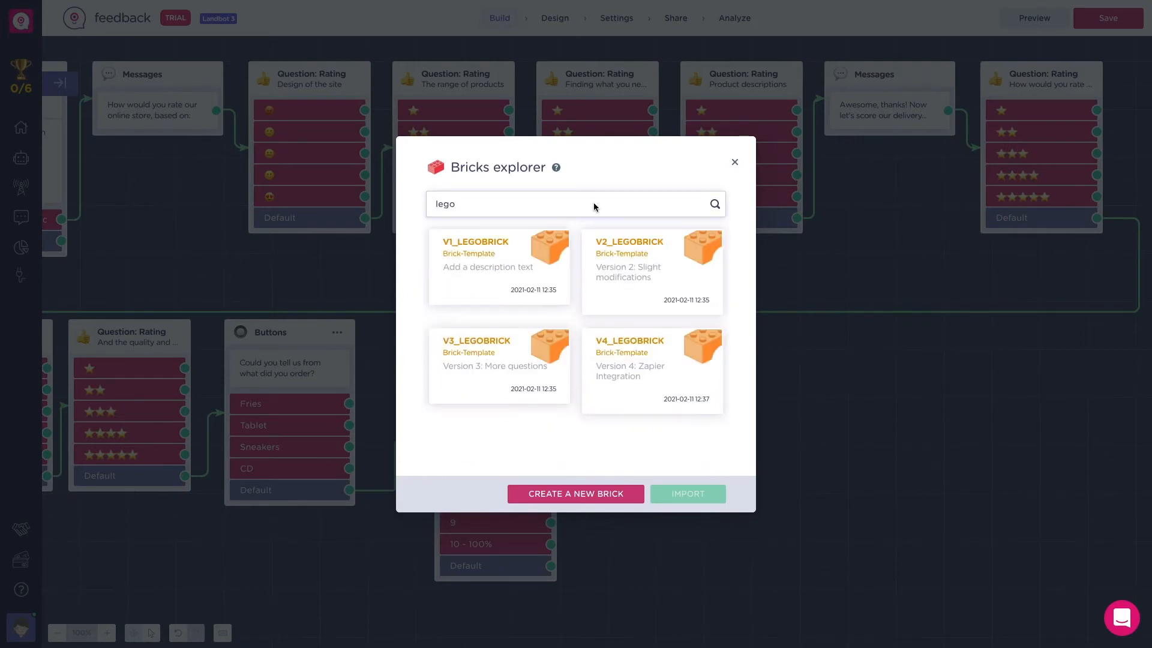
left_click(498, 365)
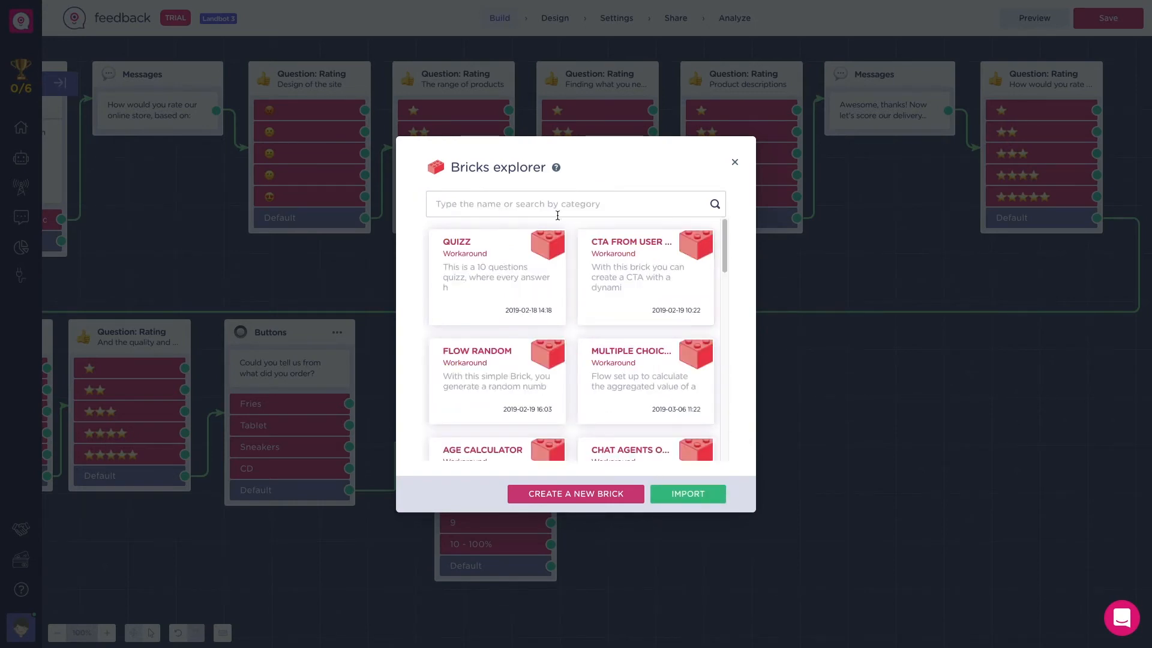
mouse_move(591, 204)
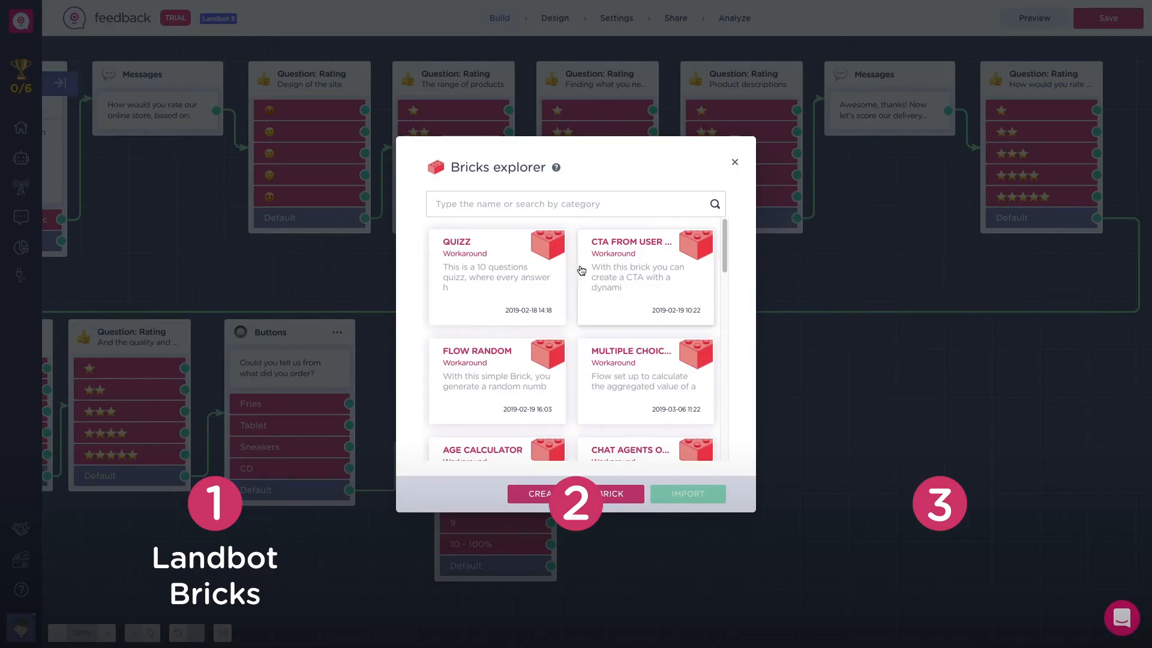
type("lego")
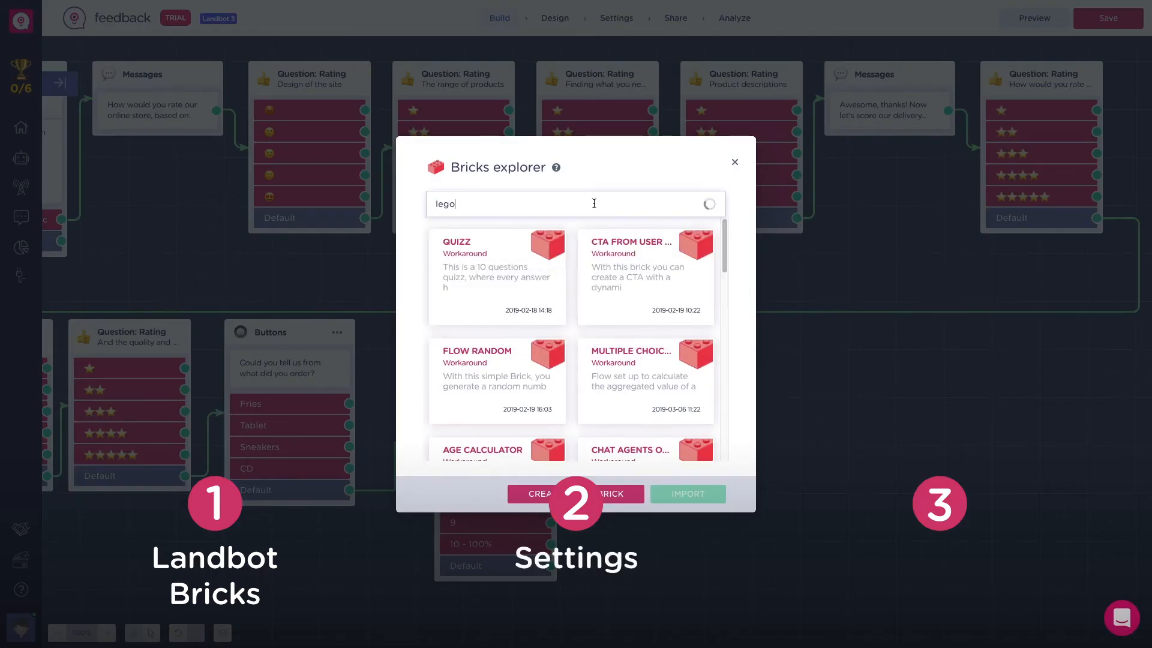